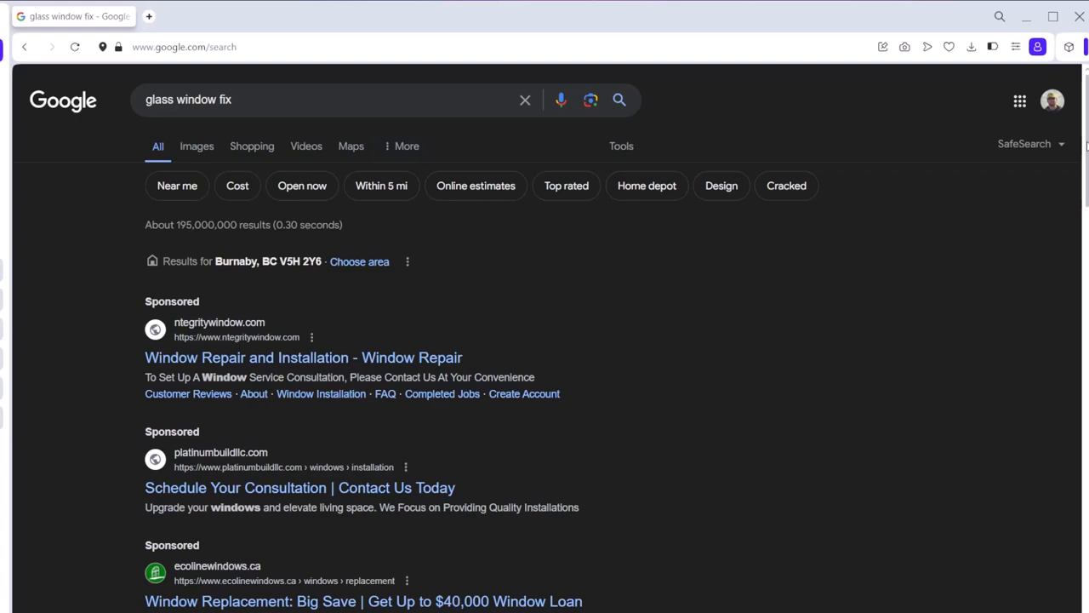
scroll("down", 3)
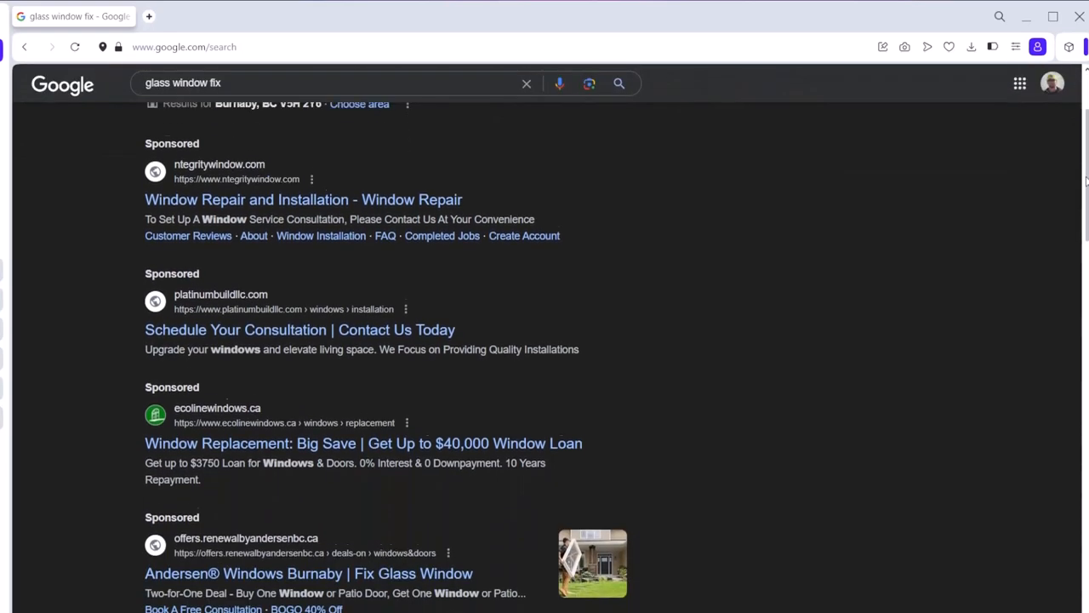
scroll("down", 3)
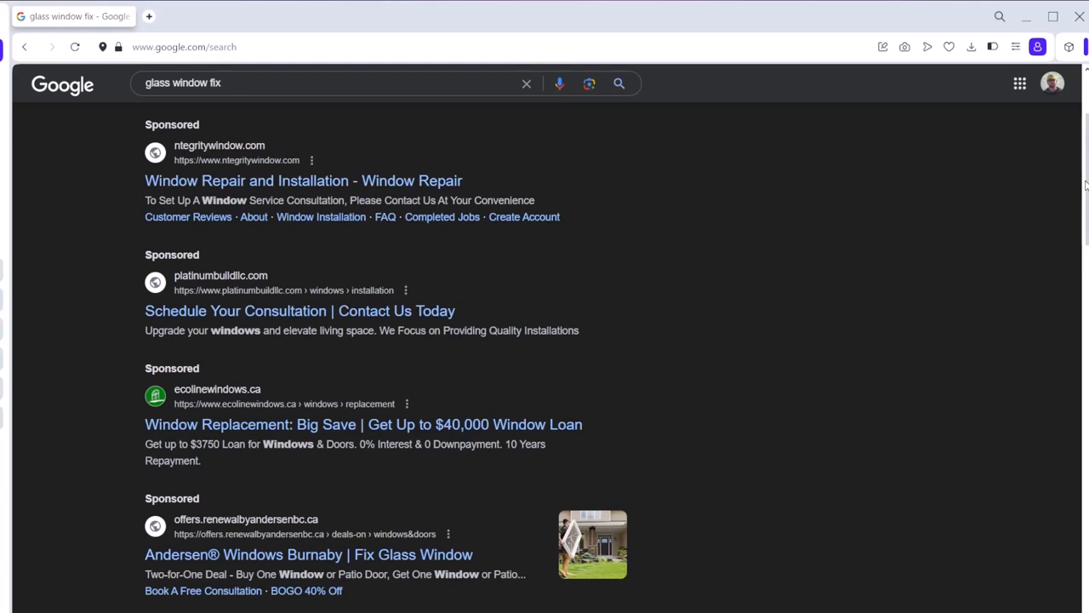